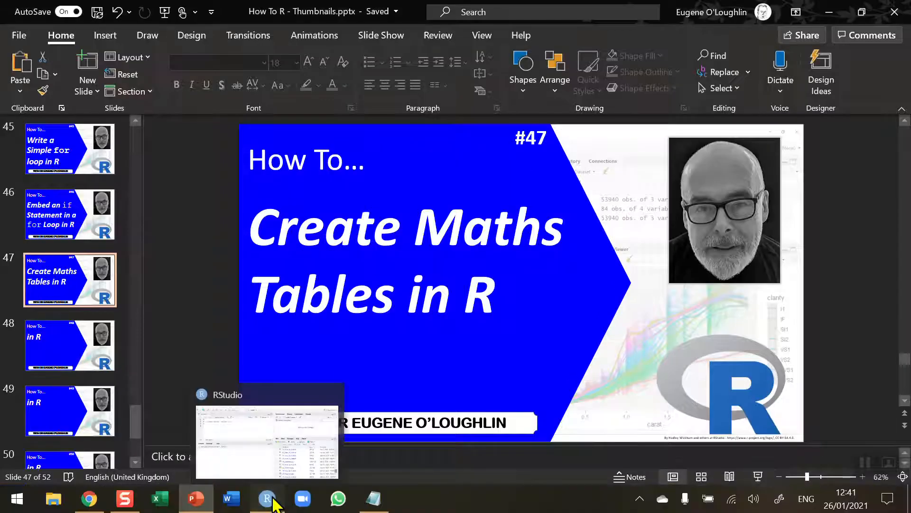
Step: Switch from the PowerPoint slides to the R script in RStudio
left_click(267, 498)
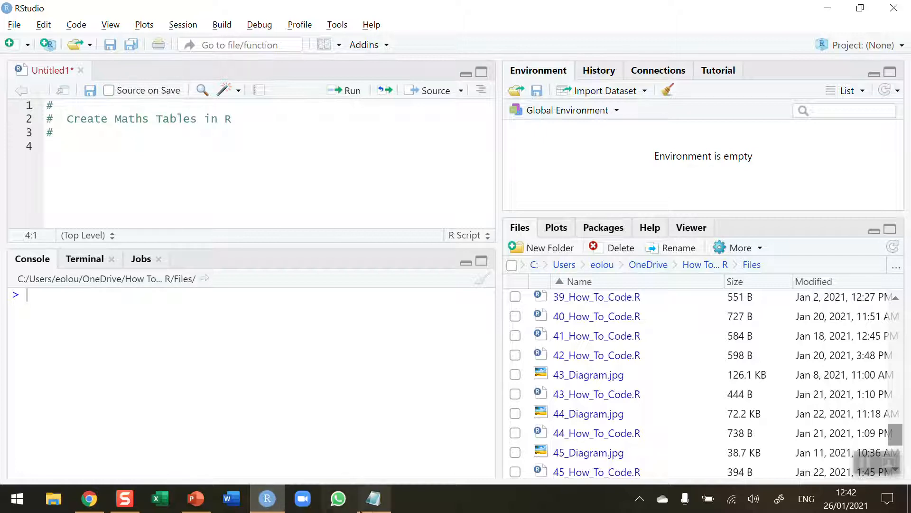
left_click(373, 499)
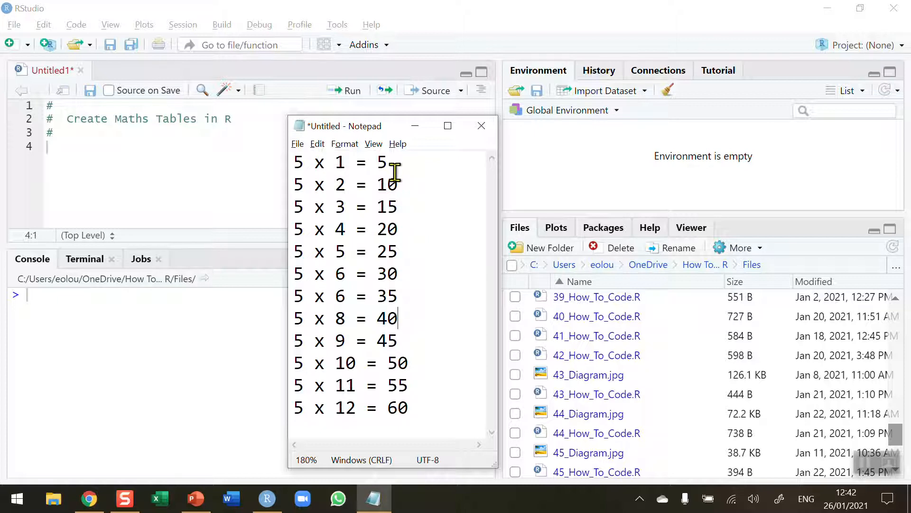
mouse_move(307, 163)
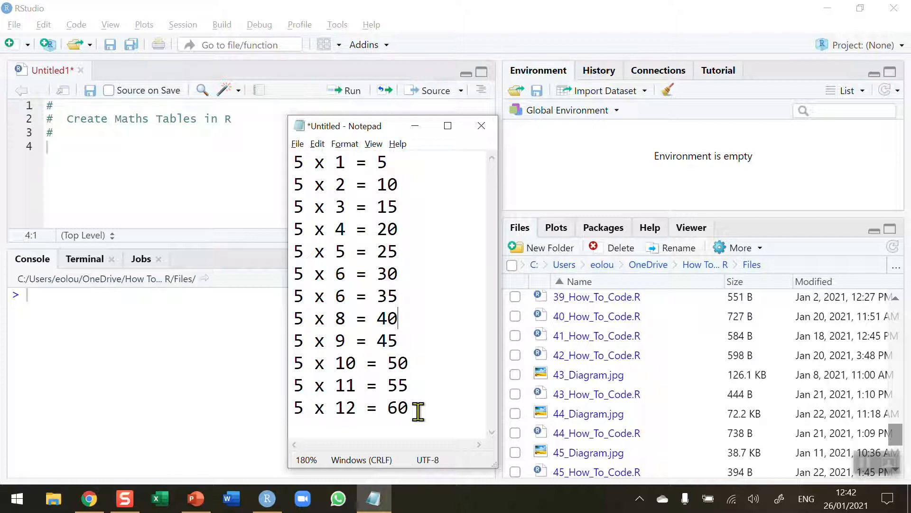
mouse_move(432, 284)
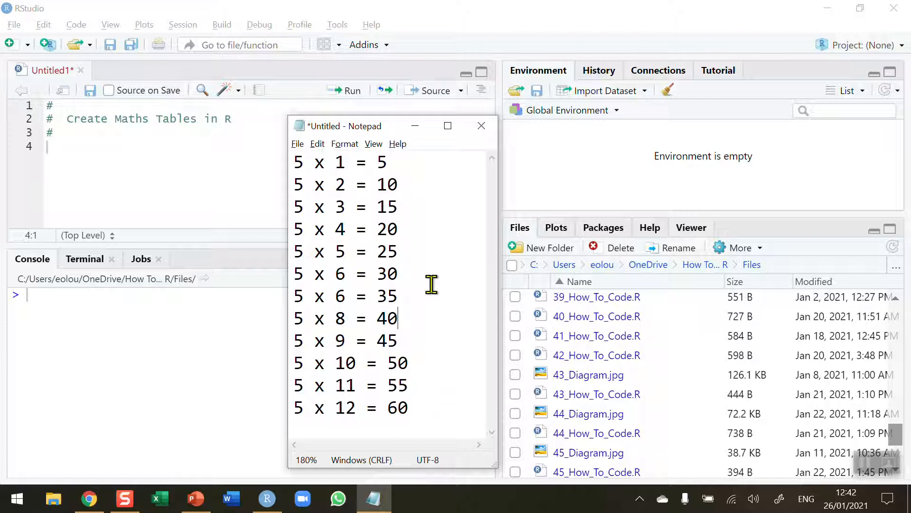
mouse_move(418, 418)
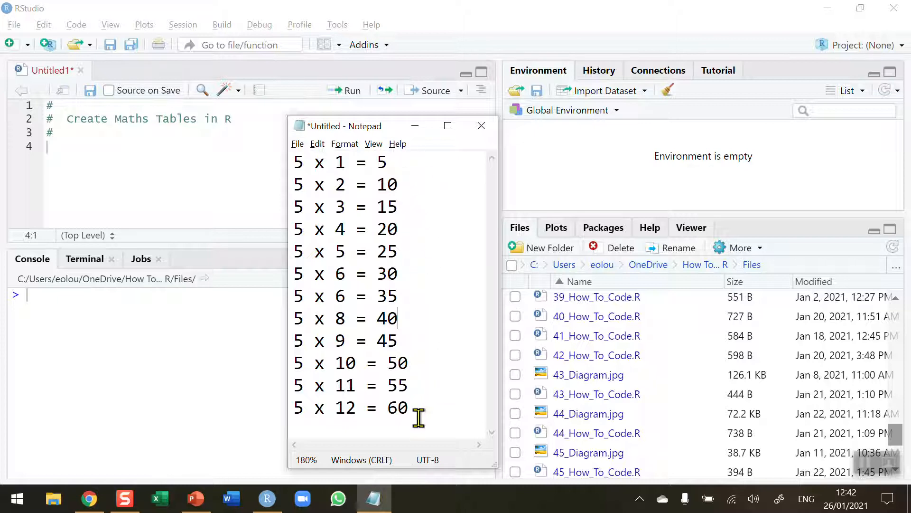
mouse_move(307, 163)
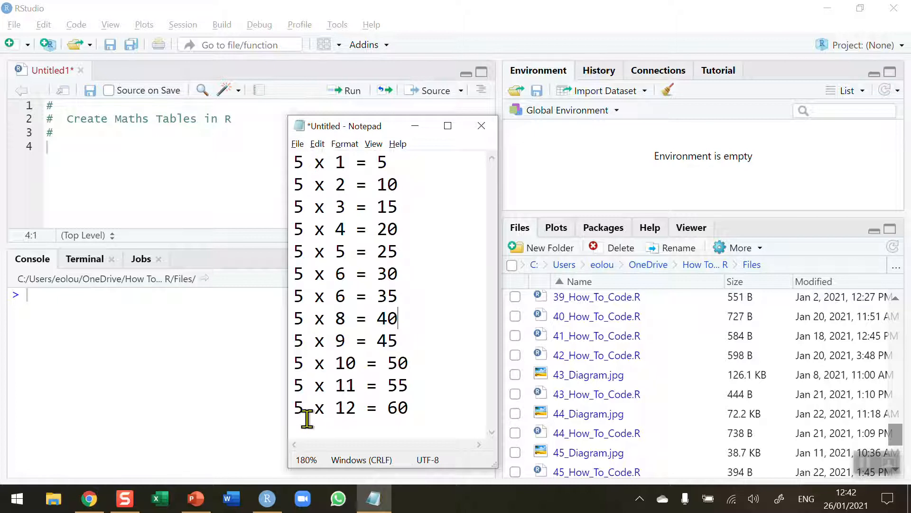
mouse_move(346, 156)
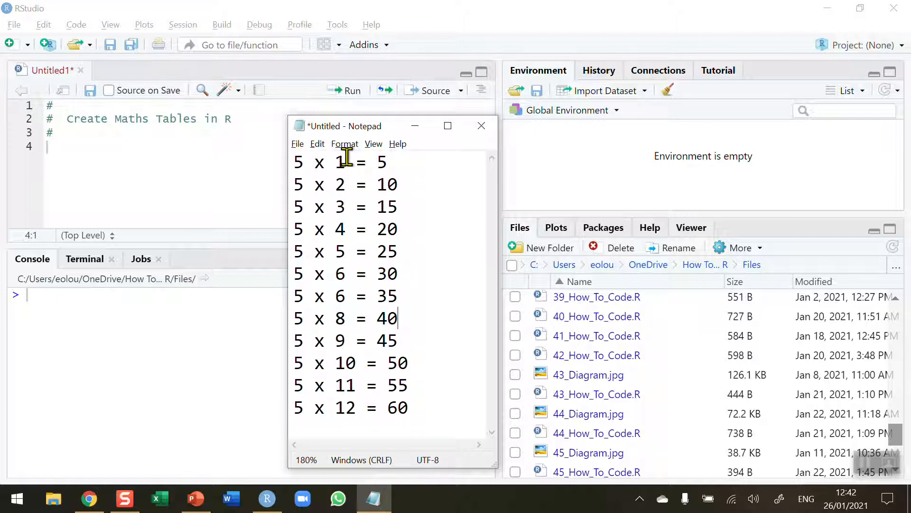
mouse_move(367, 369)
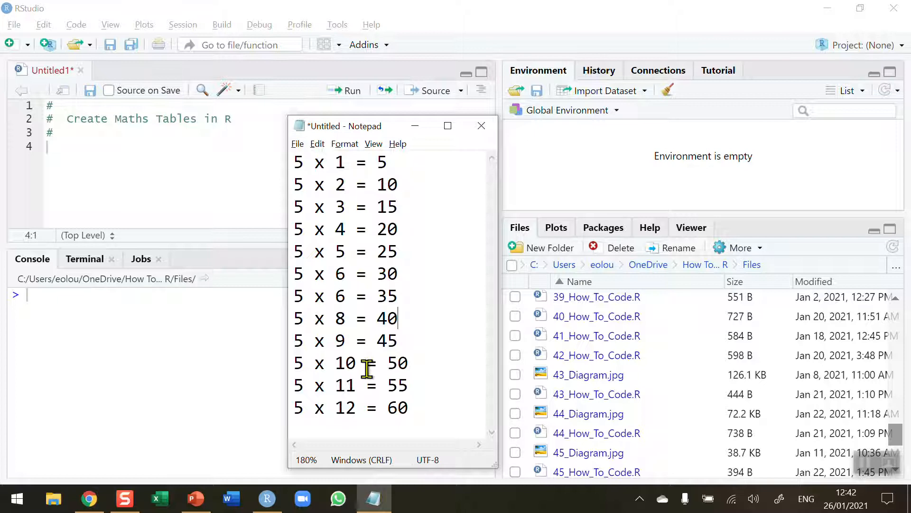
mouse_move(413, 416)
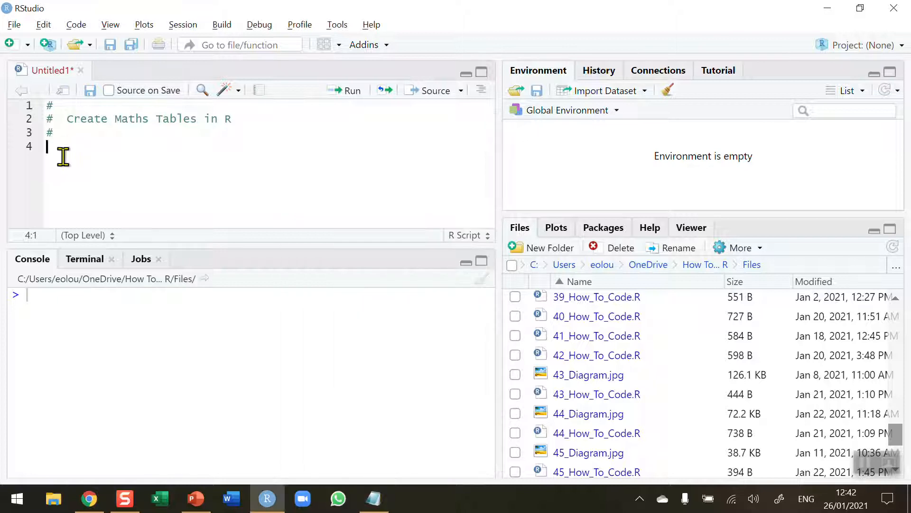
Step: Assign num <- 5, run it into the environment, and begin a # comment line below
type("num")
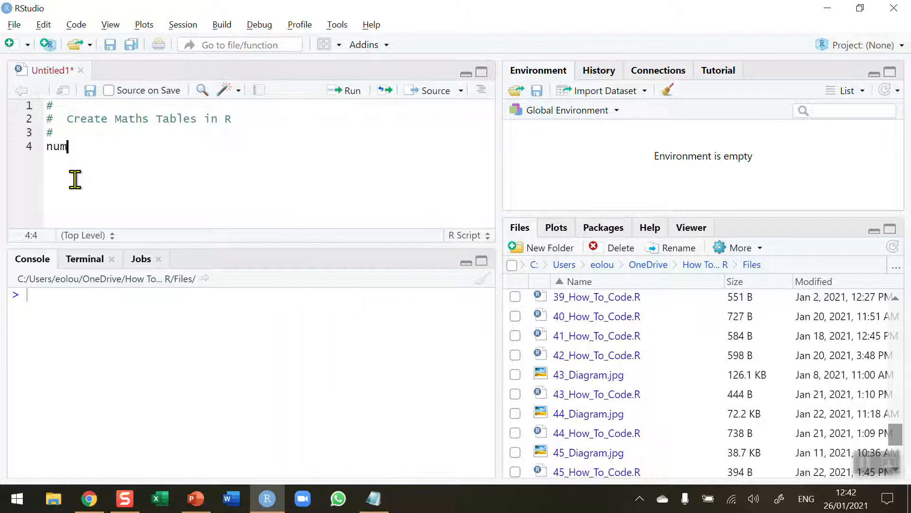
type("<-")
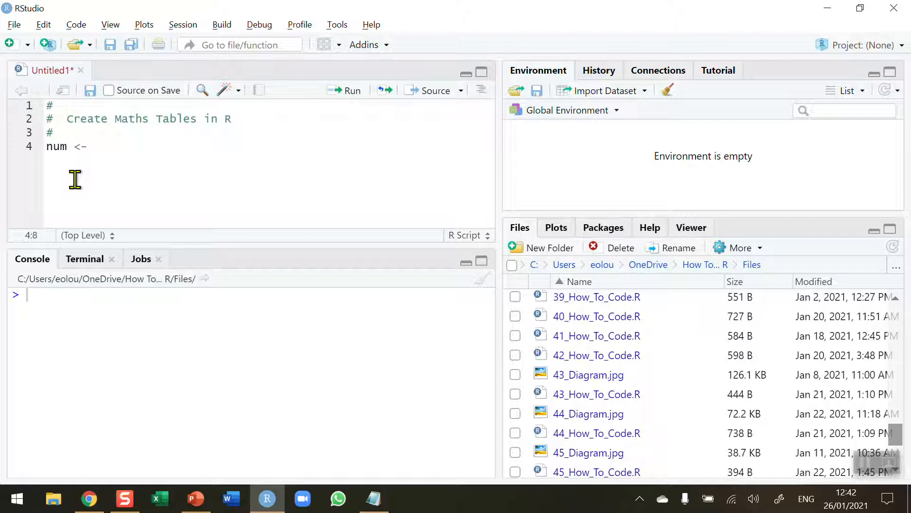
type("5")
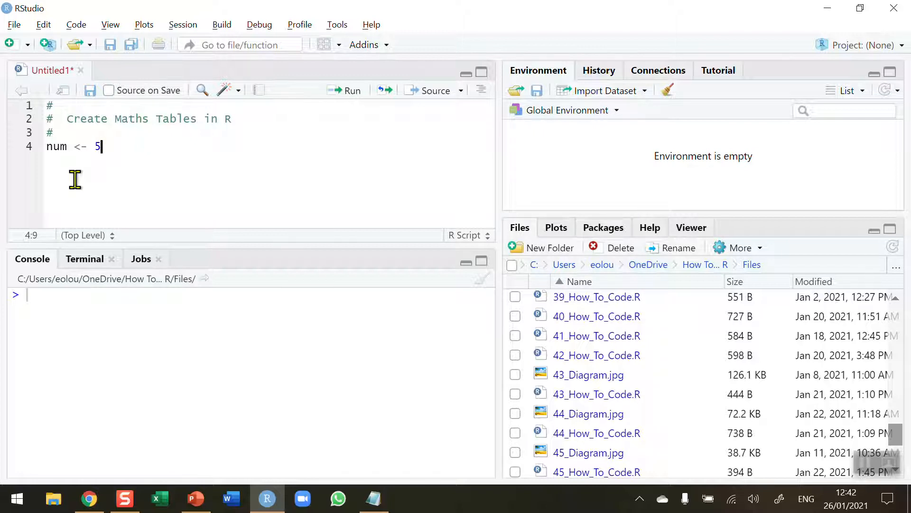
mouse_move(372, 104)
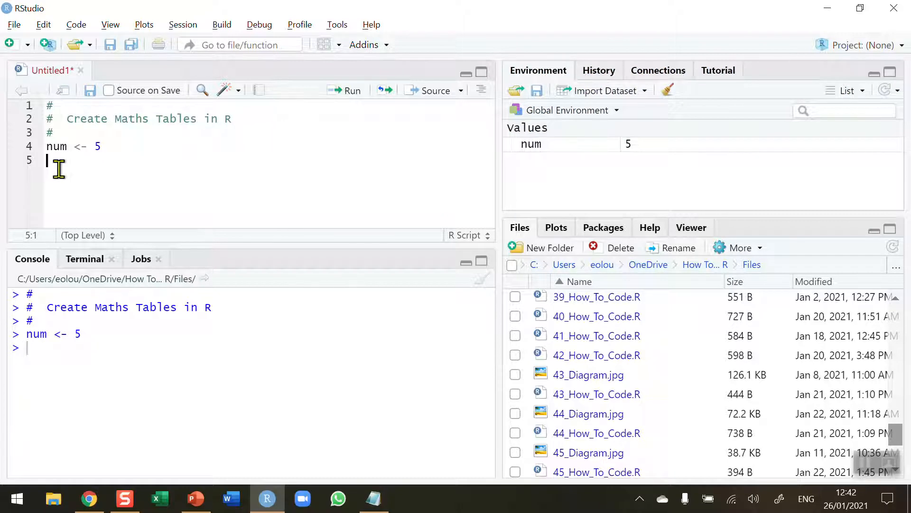
type("#")
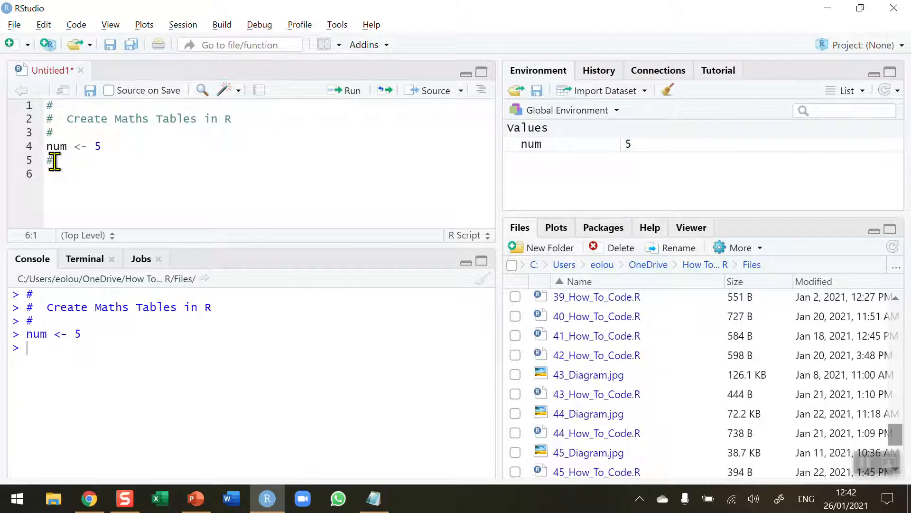
mouse_move(216, 202)
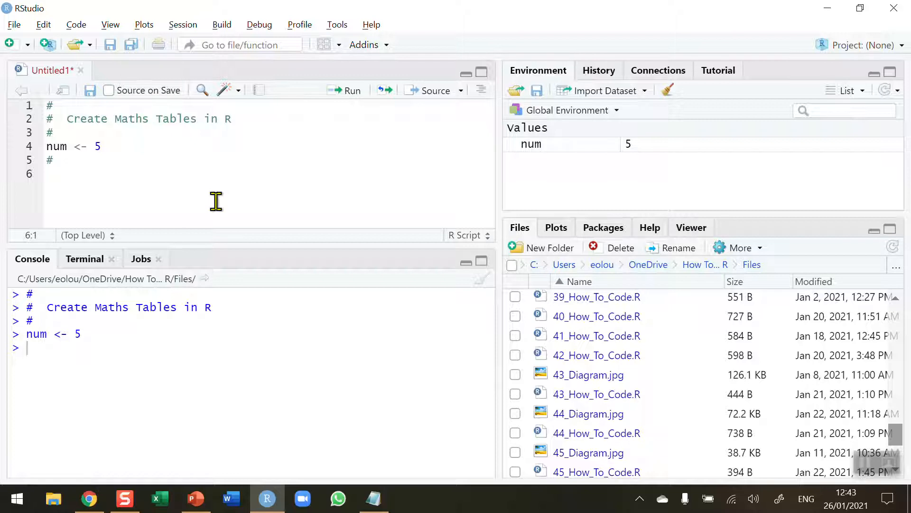
mouse_move(374, 498)
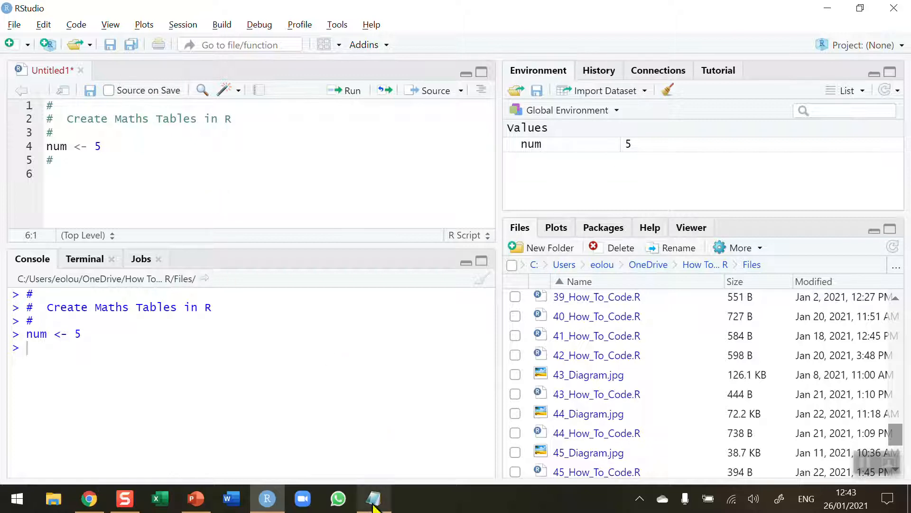
left_click(373, 498)
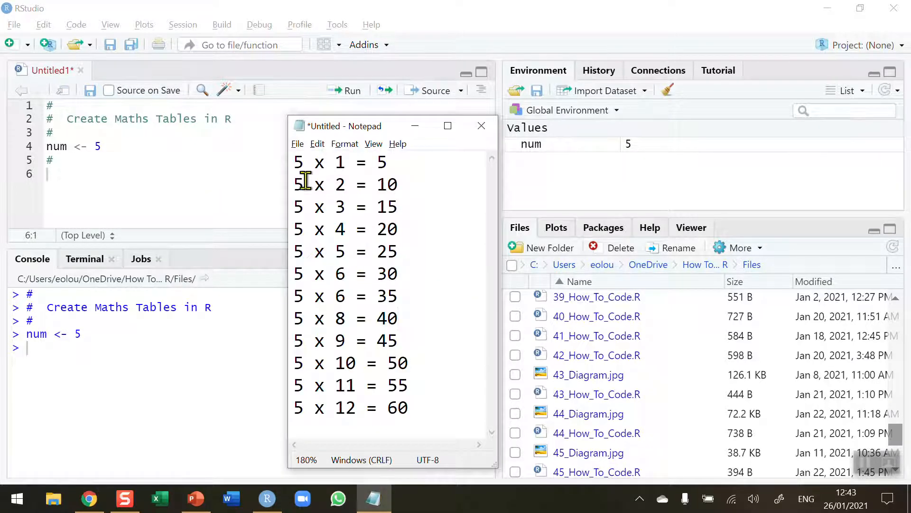
double_click(298, 163)
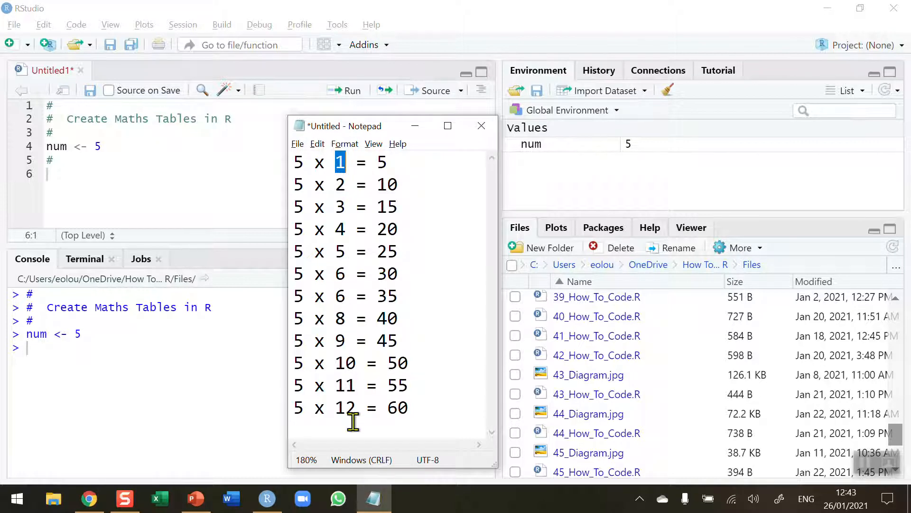
mouse_move(366, 163)
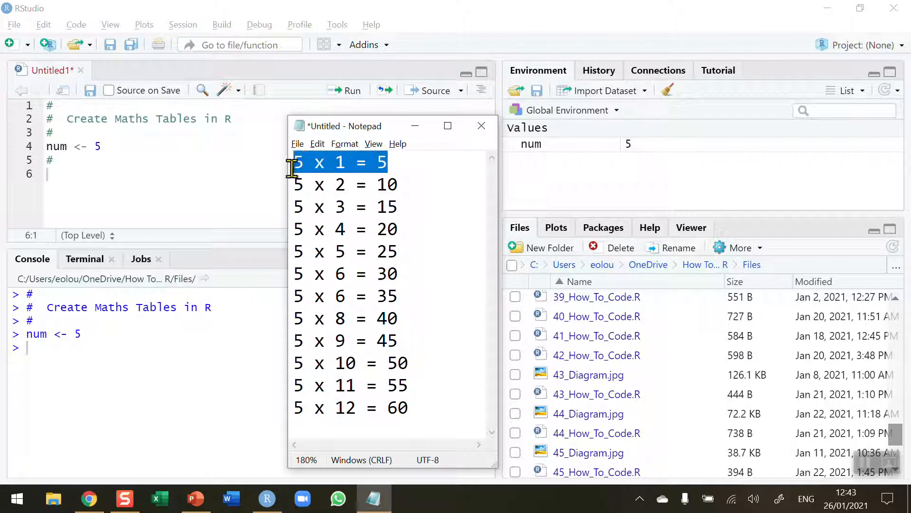
left_click(296, 162)
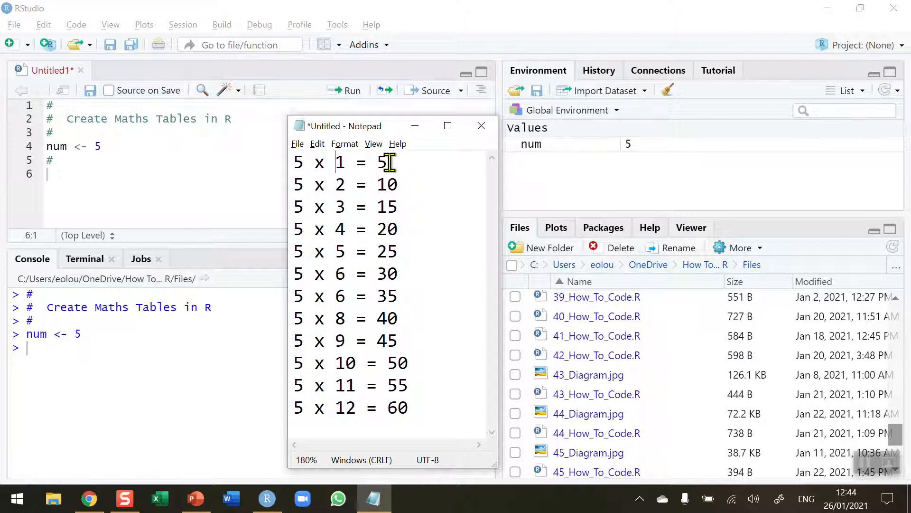
mouse_move(61, 177)
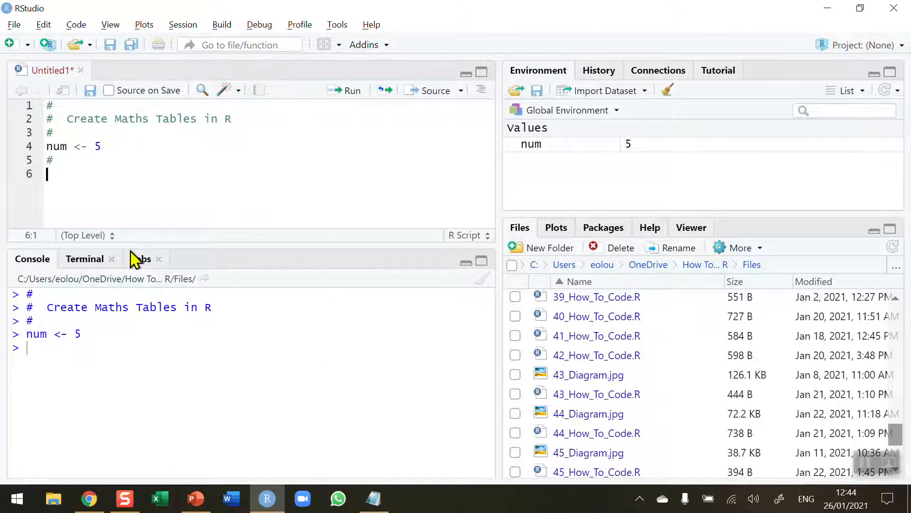
Step: Write an empty for(i in 1:12){ } loop beneath num <- 5
type("for(")
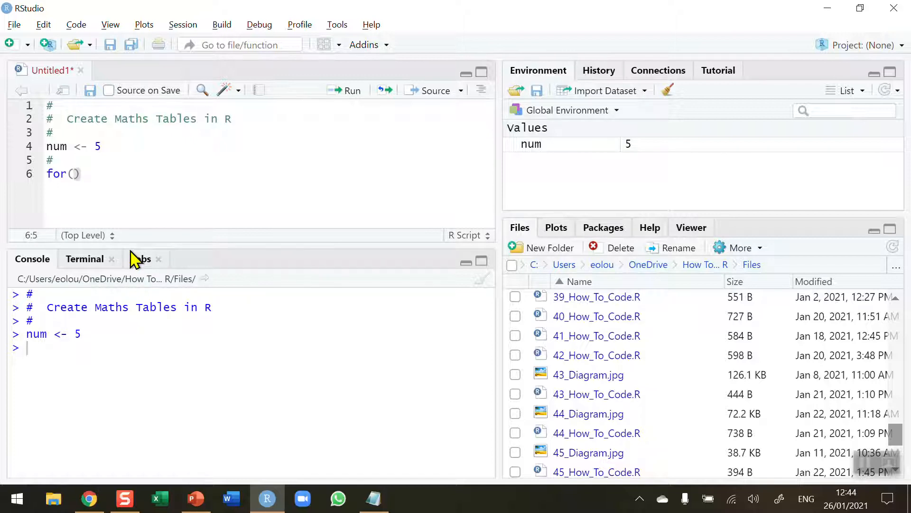
type("i in")
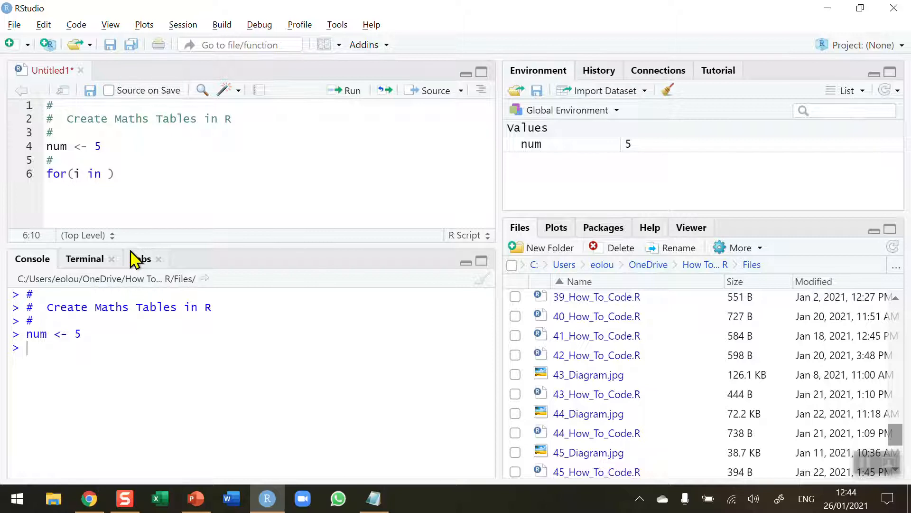
type("1:")
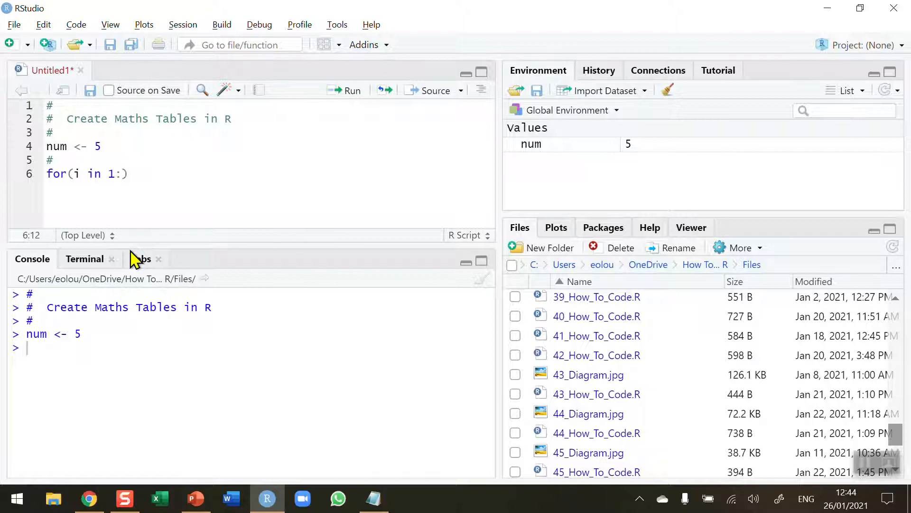
type("12")
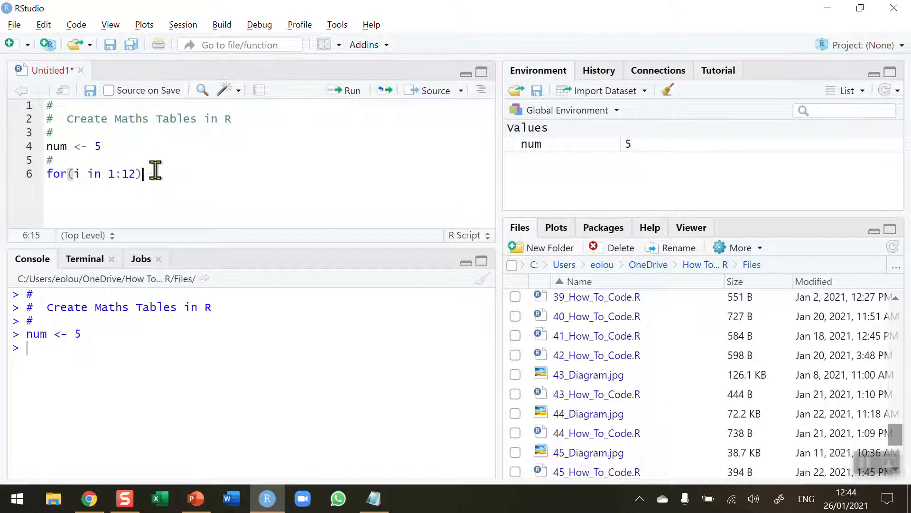
mouse_move(188, 242)
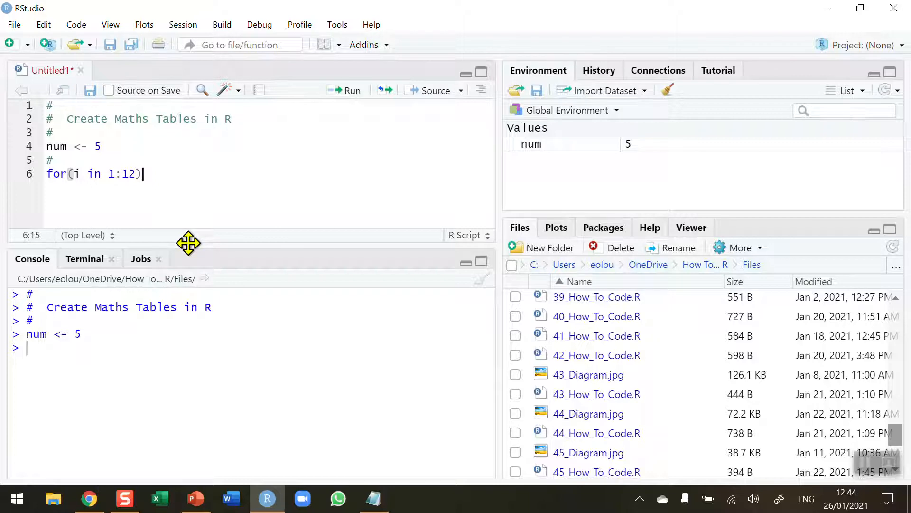
type("{")
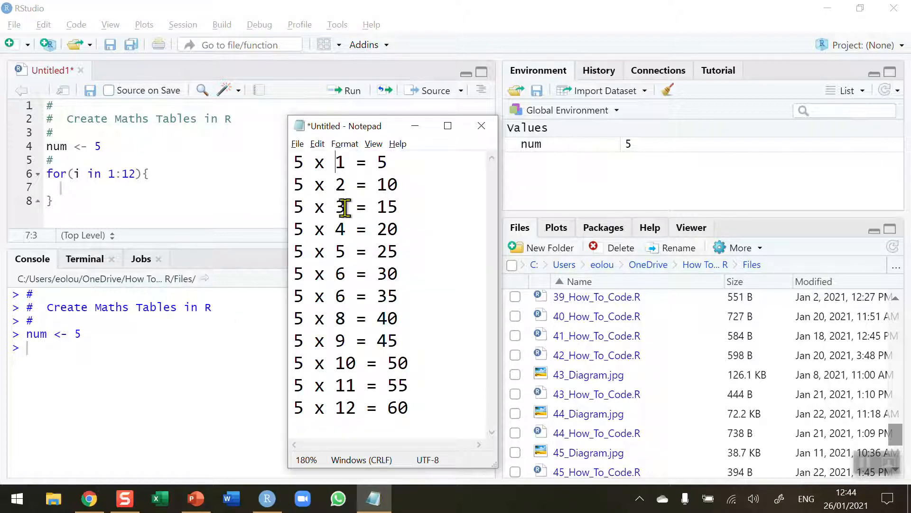
mouse_move(358, 161)
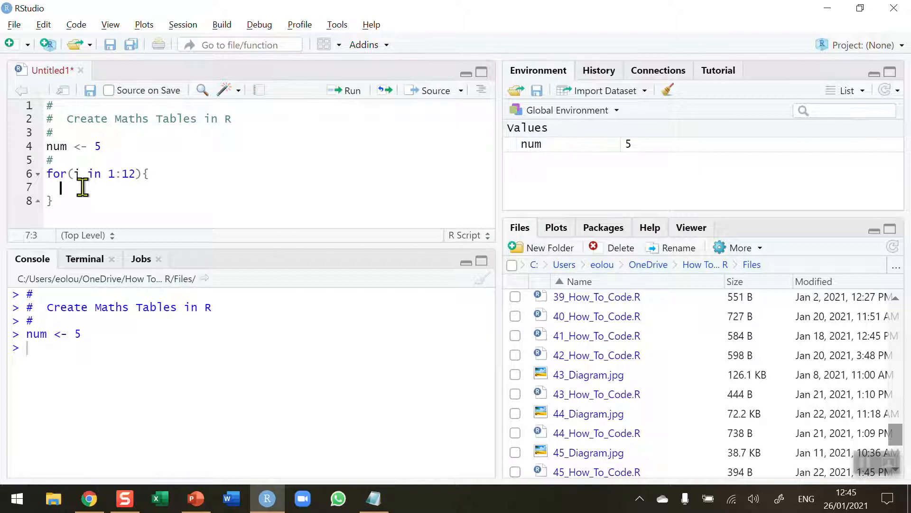
Step: Begin the loop body as print(paste(num, "x", i, )) with the last argument pending
type("print(")
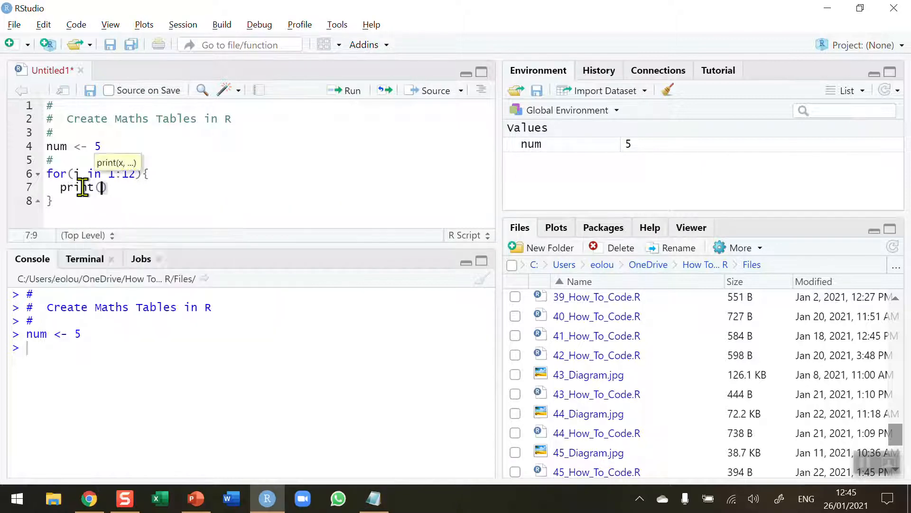
type("paste(")
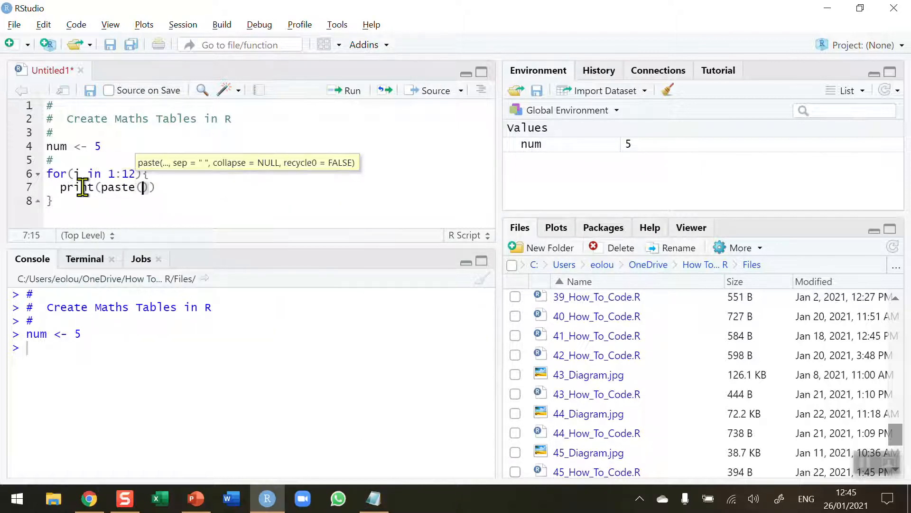
mouse_move(224, 253)
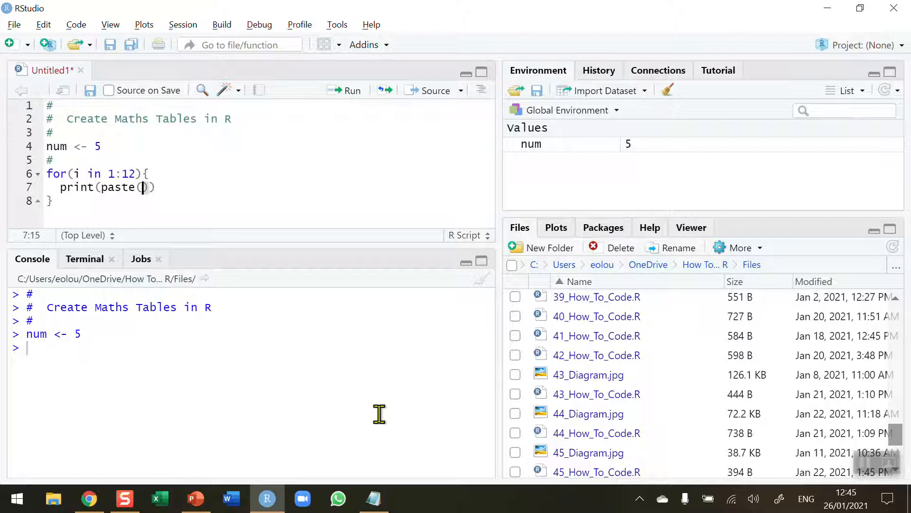
type("num,")
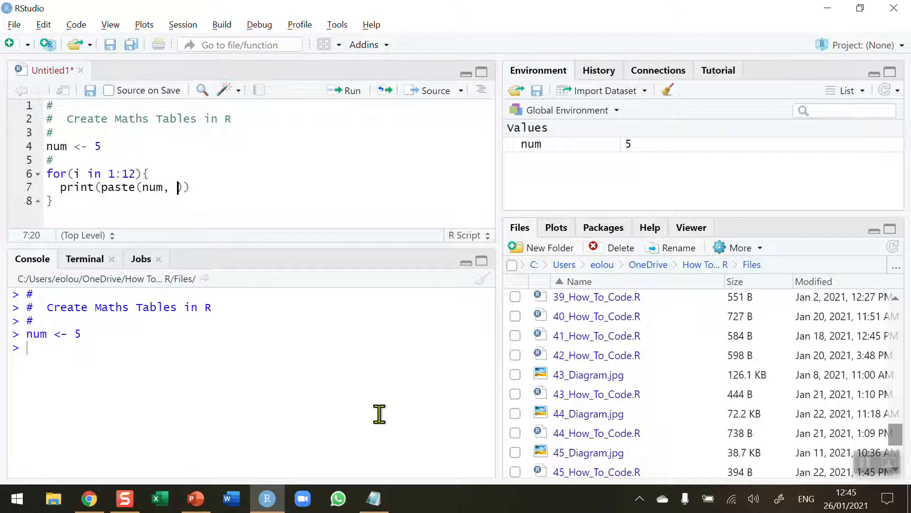
type("\"x\",")
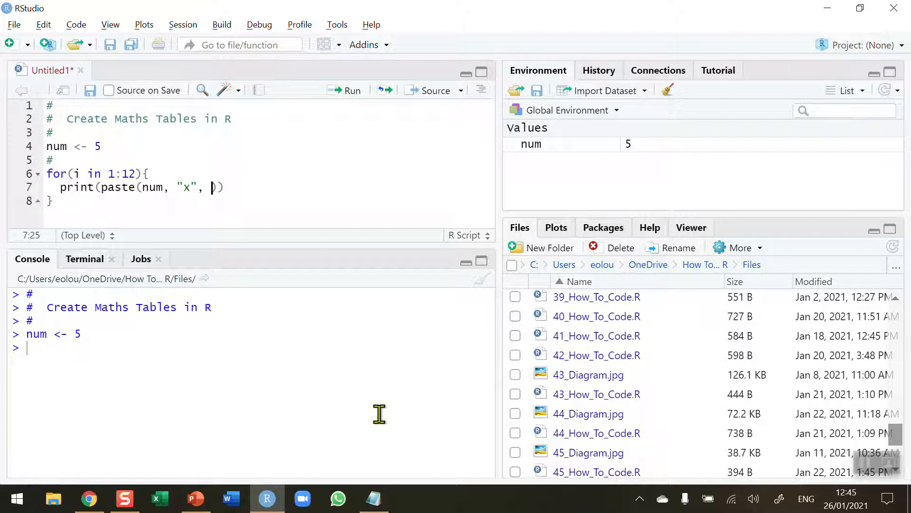
mouse_move(61, 221)
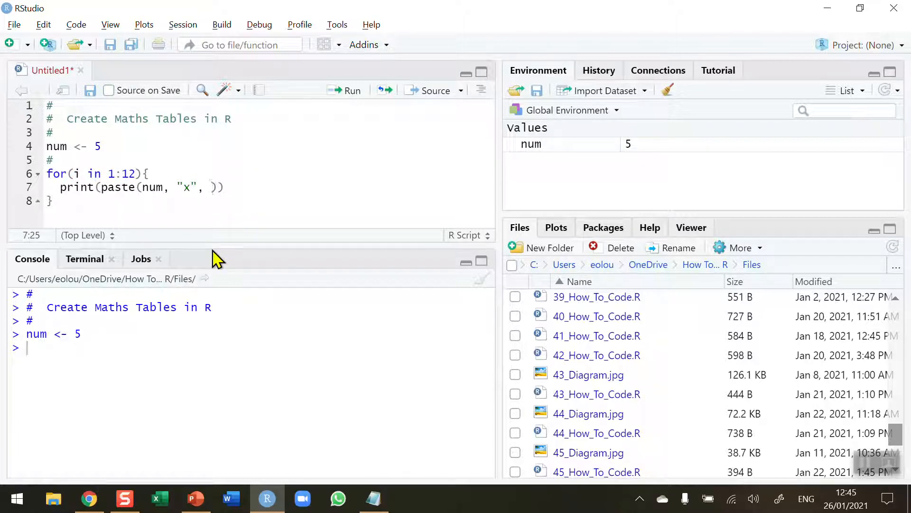
type("i,")
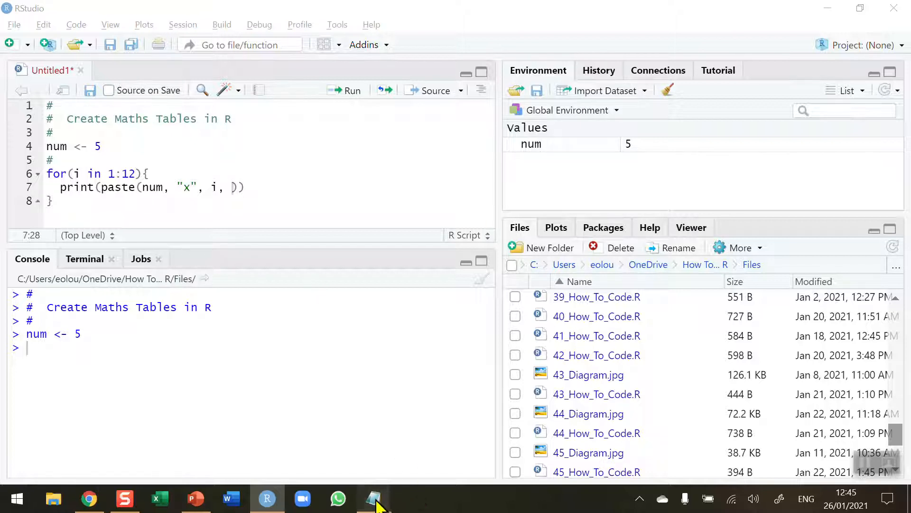
left_click(373, 498)
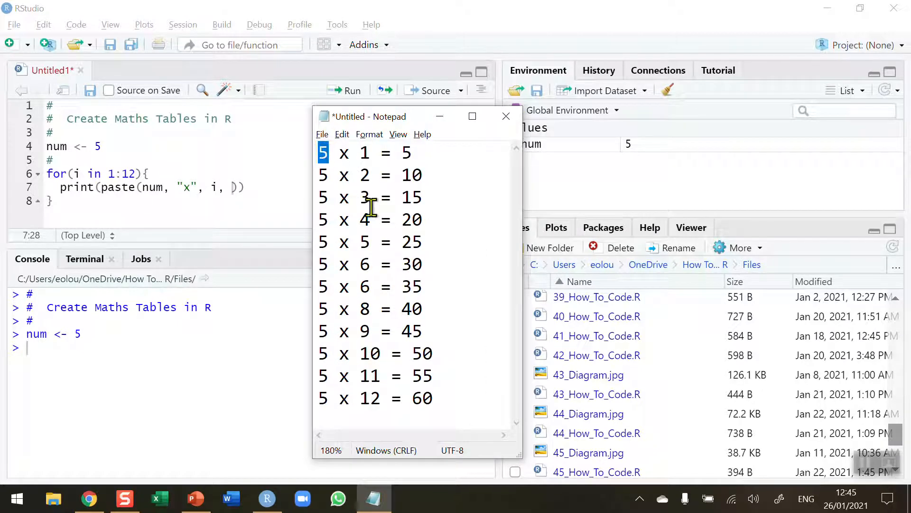
double_click(343, 153)
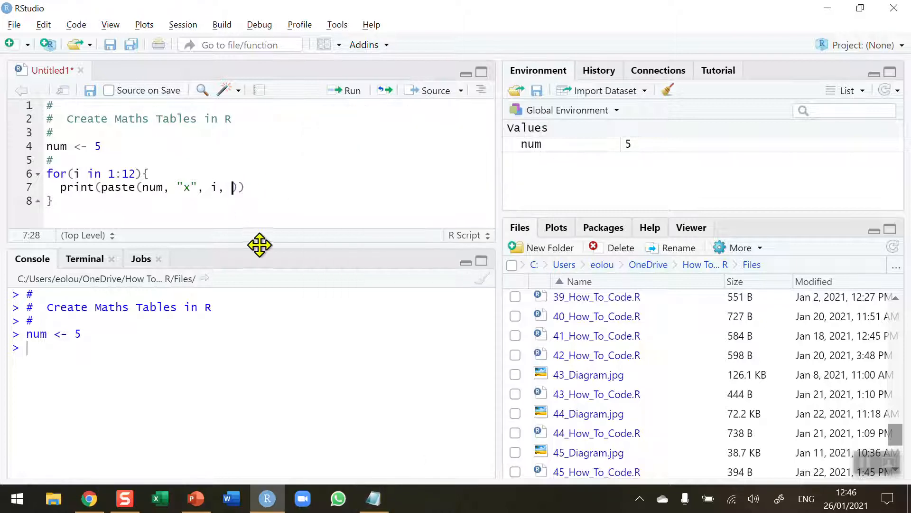
Step: Complete the body as print(paste(num, "x", i, "=", num * i))
type("\"\"")
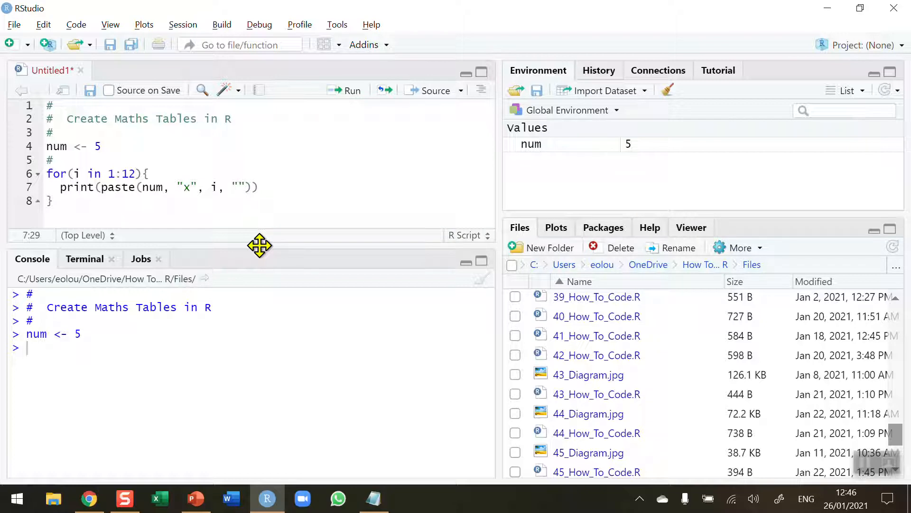
type("=")
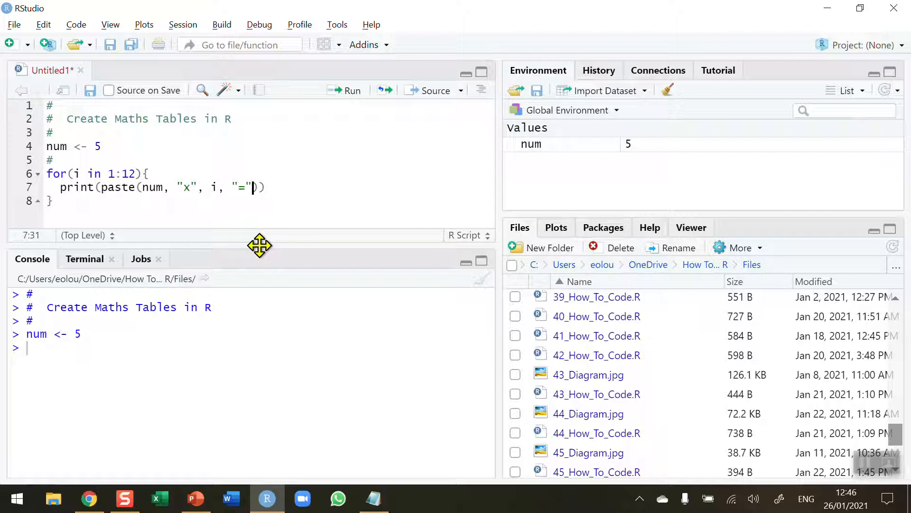
type(",")
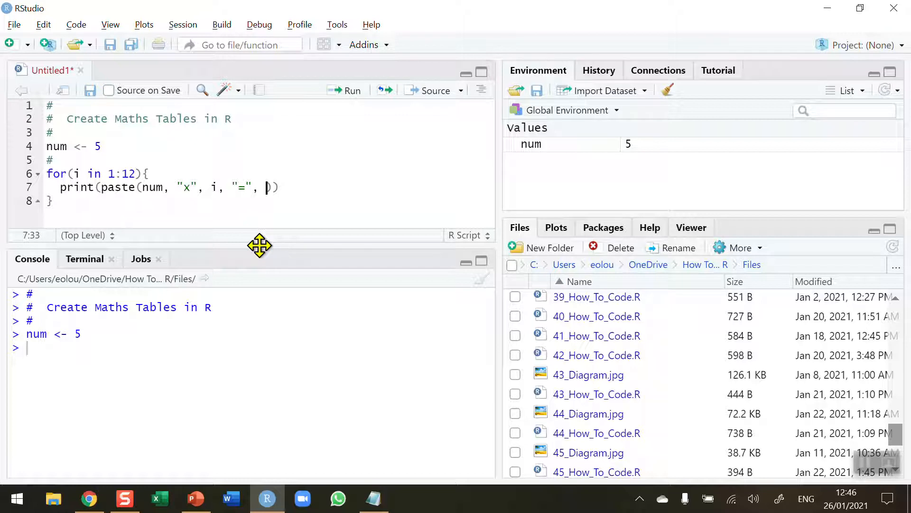
type("num")
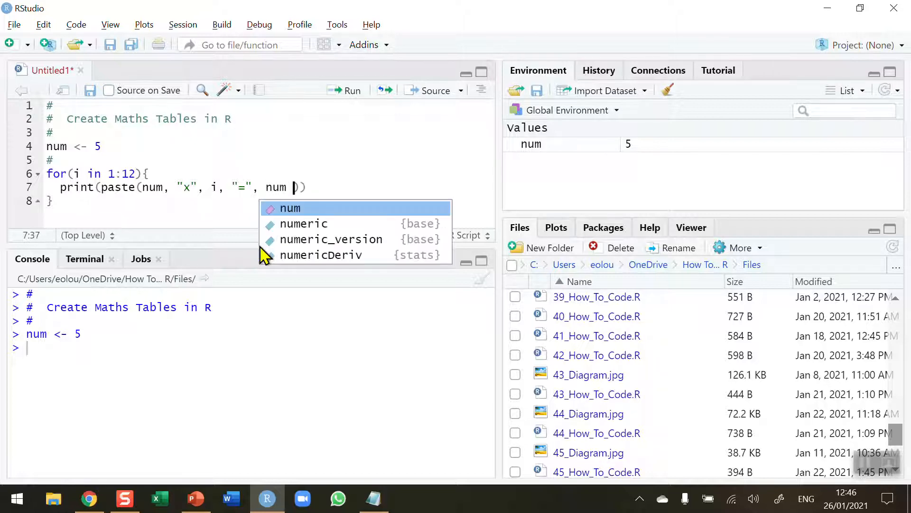
type("*")
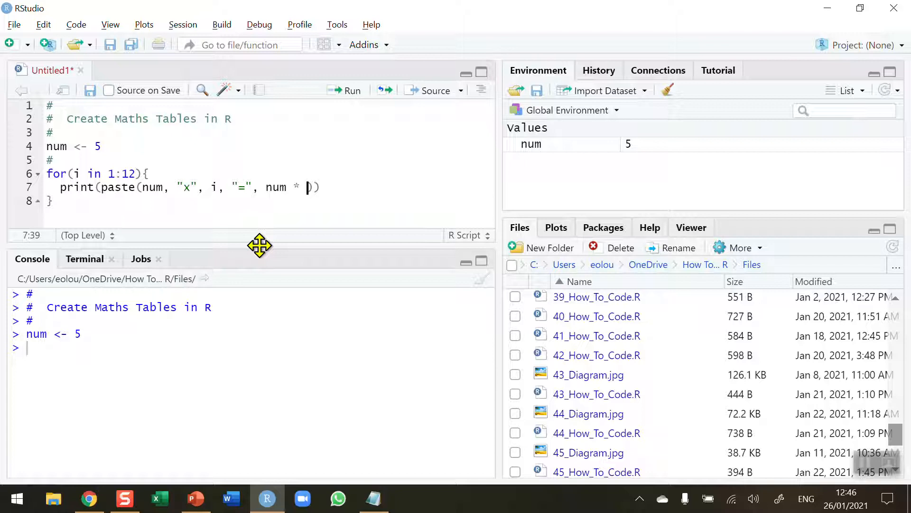
type("i")
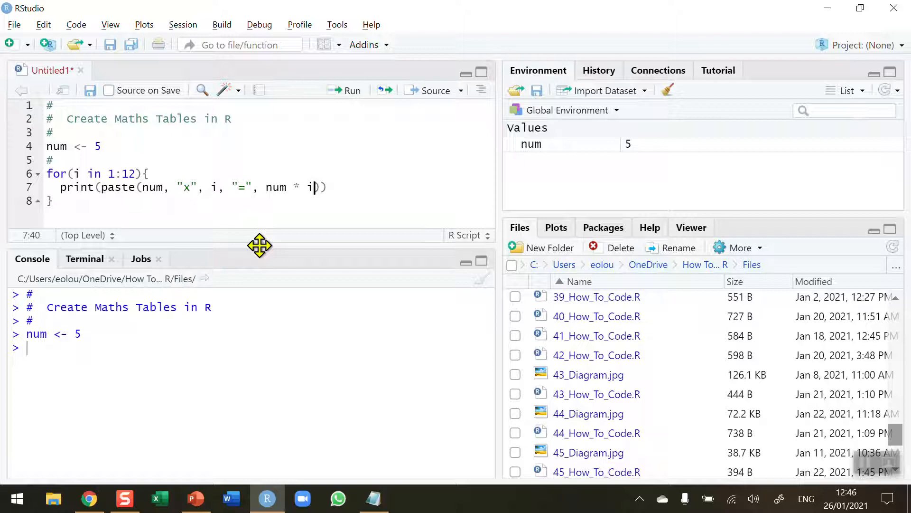
mouse_move(73, 241)
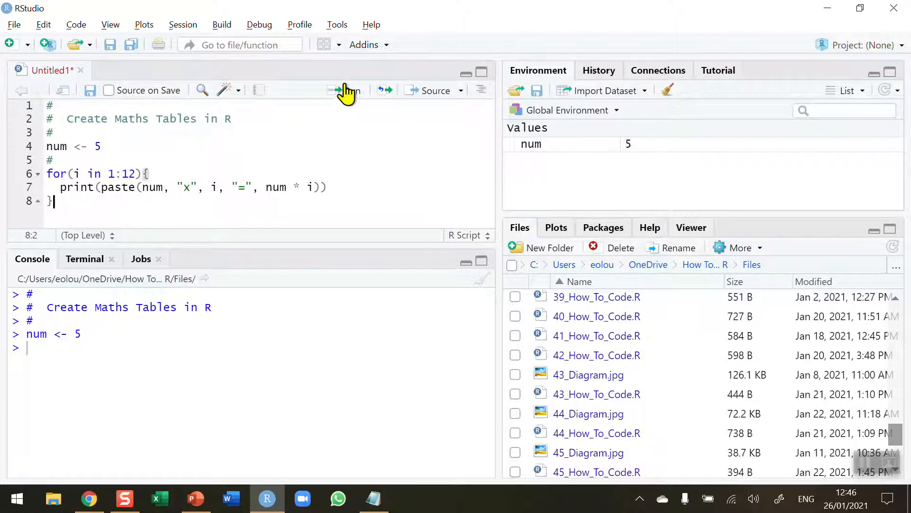
Step: Run the loop to print the 5-times table, then close the Notepad reference copy without saving
left_click(343, 90)
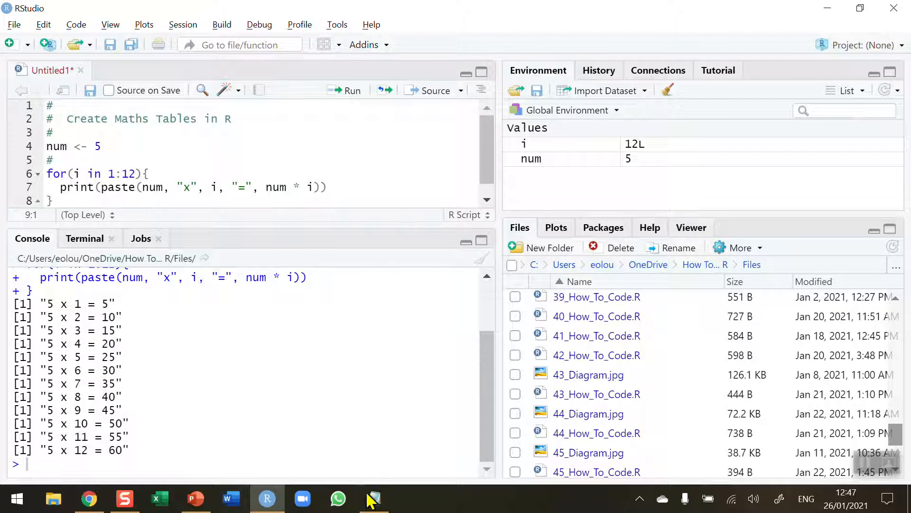
left_click(372, 498)
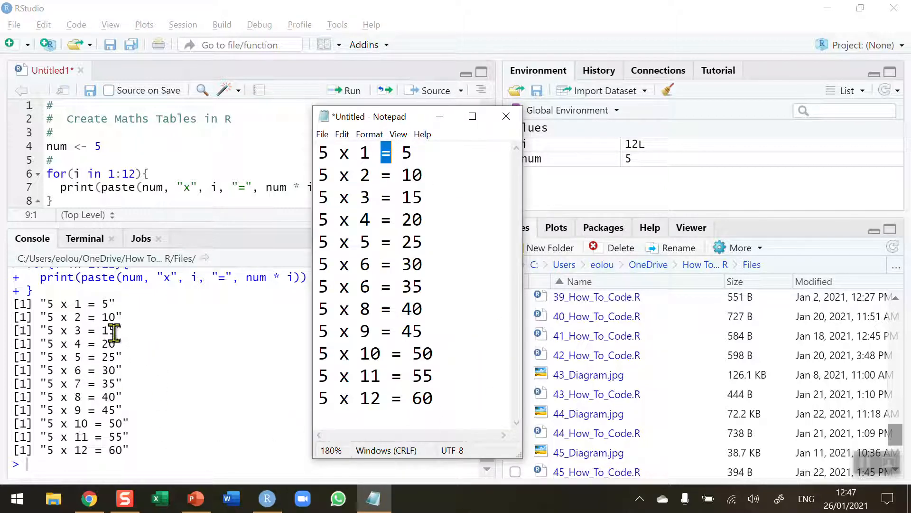
mouse_move(398, 238)
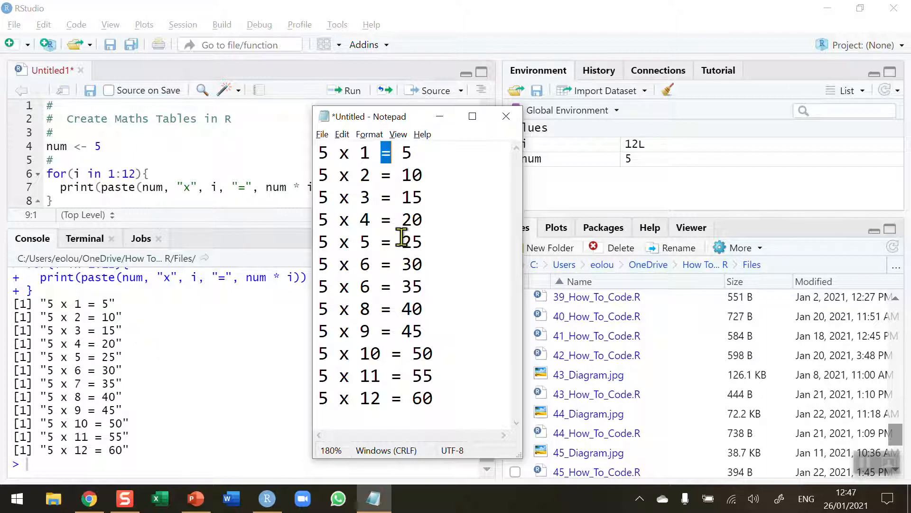
mouse_move(447, 215)
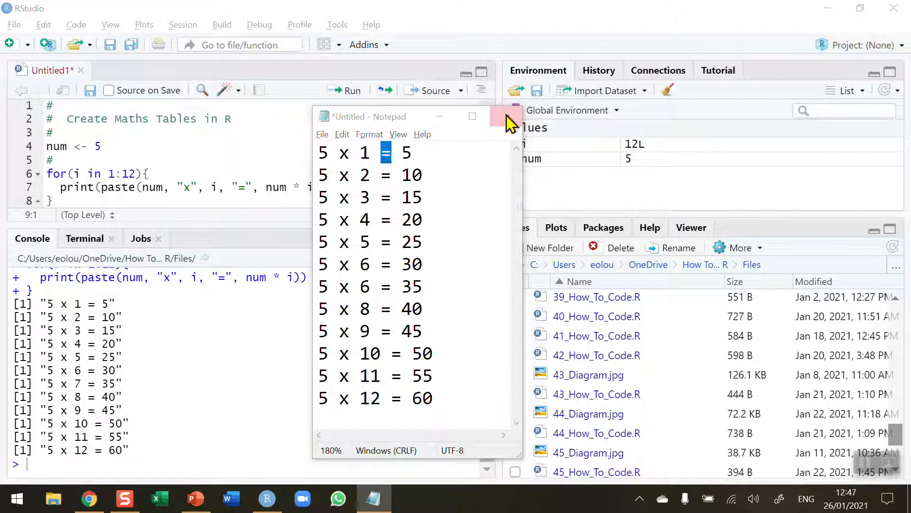
left_click(504, 116)
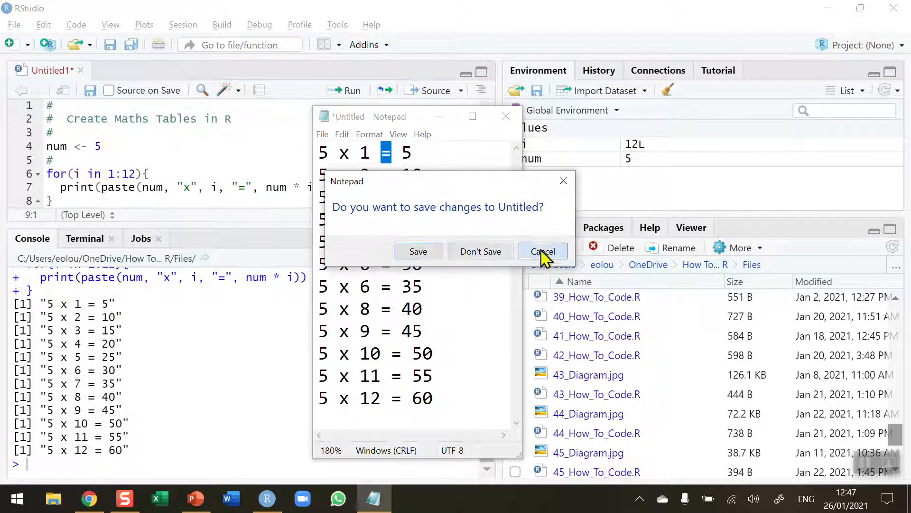
left_click(542, 250)
type("9")
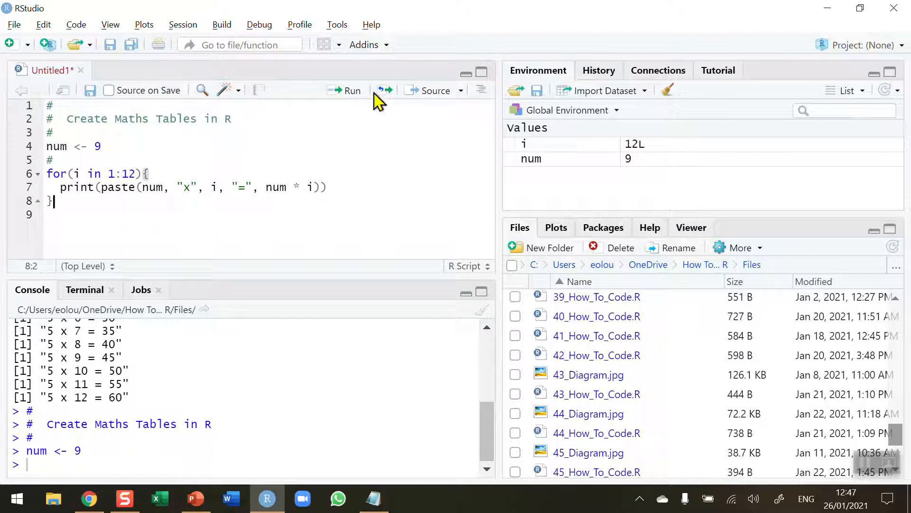
Step: Source the script with num <- 9 to print 9 x 1 = 9 through 9 x 12 = 108
left_click(351, 90)
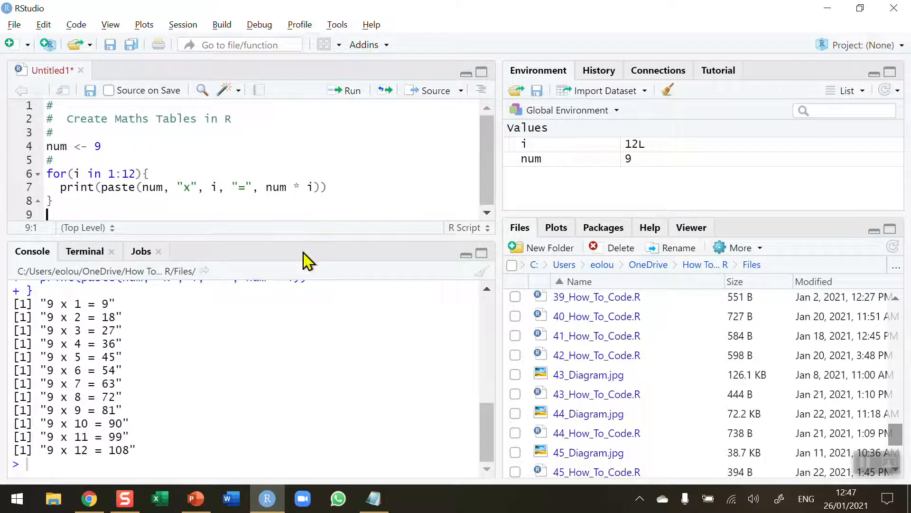
mouse_move(82, 322)
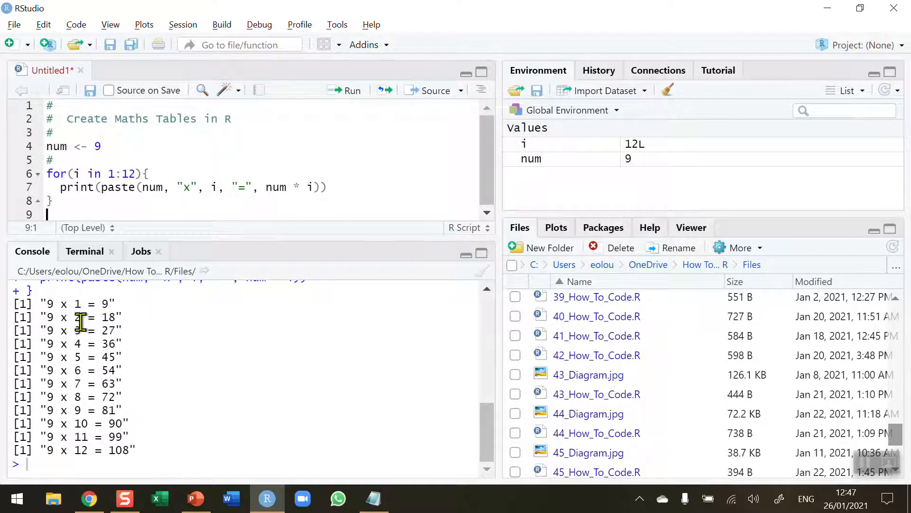
mouse_move(159, 237)
type("5")
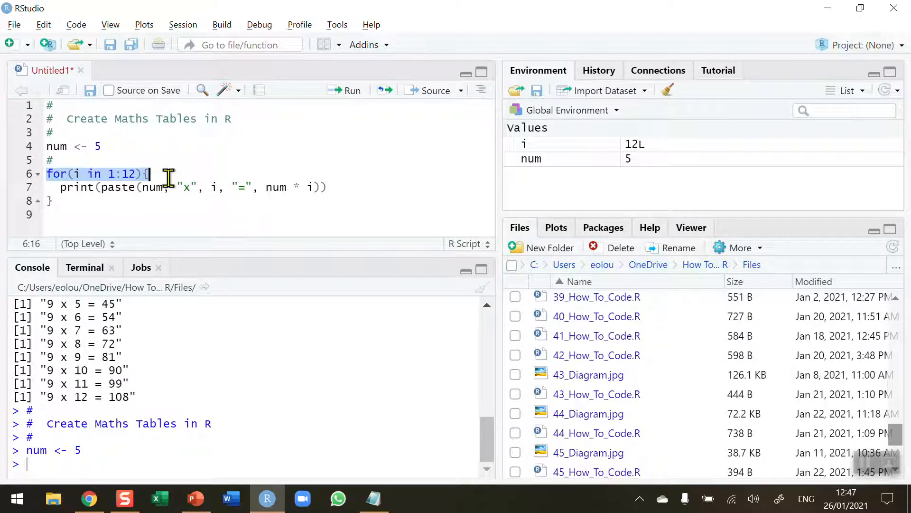
mouse_move(200, 171)
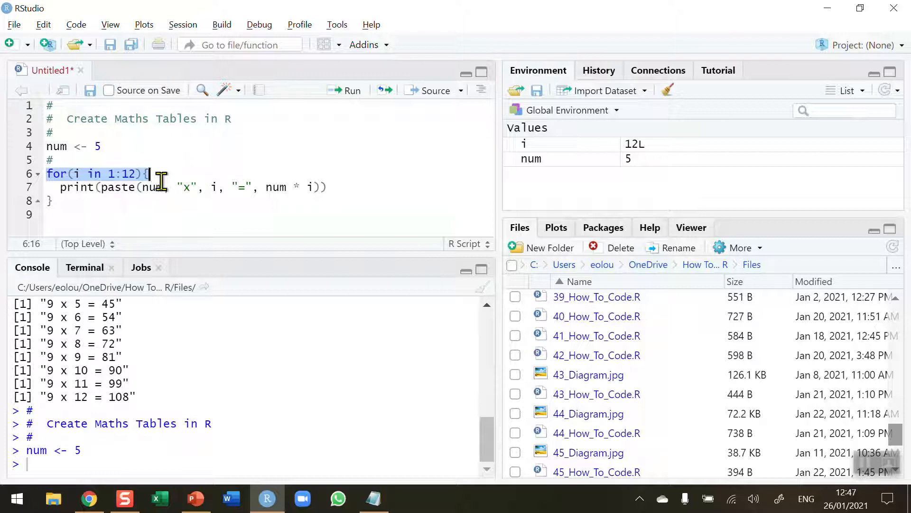
Step: Change the loop to num + i with "+" and num 5, printing 5 + 1 = 6 through 5 + 12 = 17
left_click(156, 187)
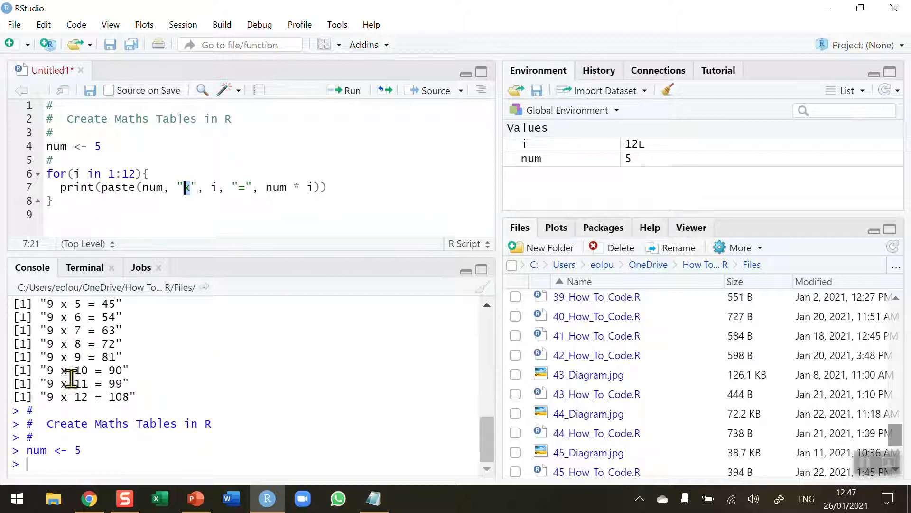
mouse_move(183, 395)
type("+")
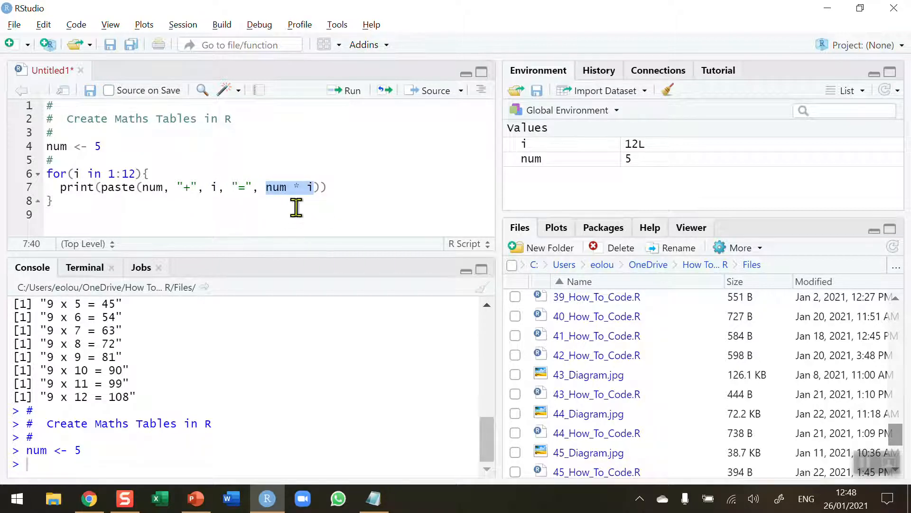
mouse_move(295, 198)
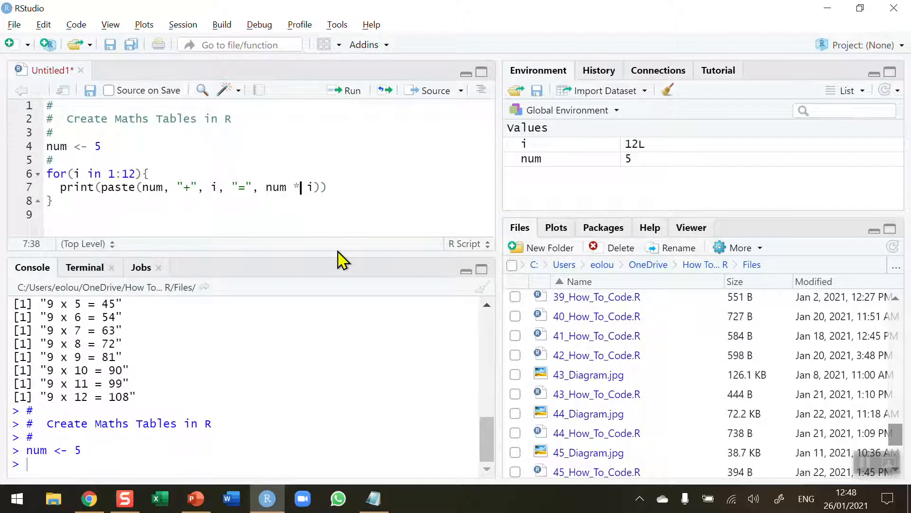
key("Backspace")
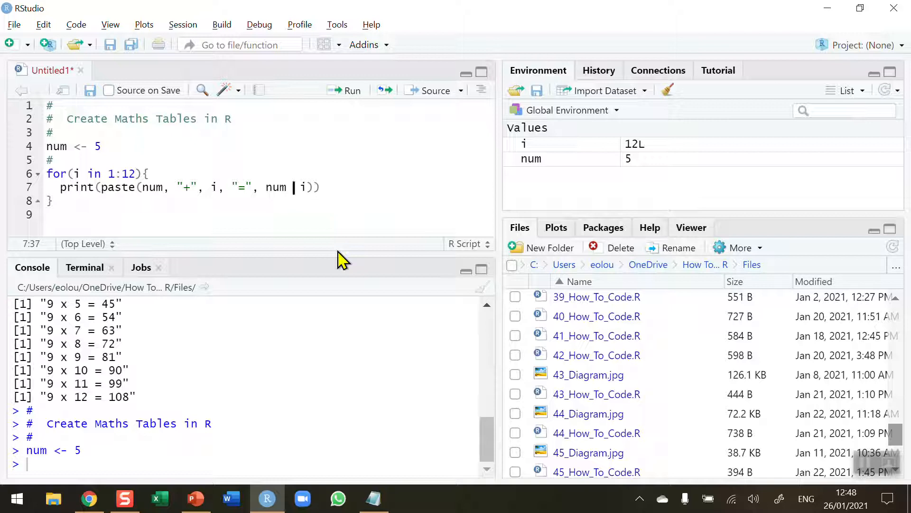
type("+")
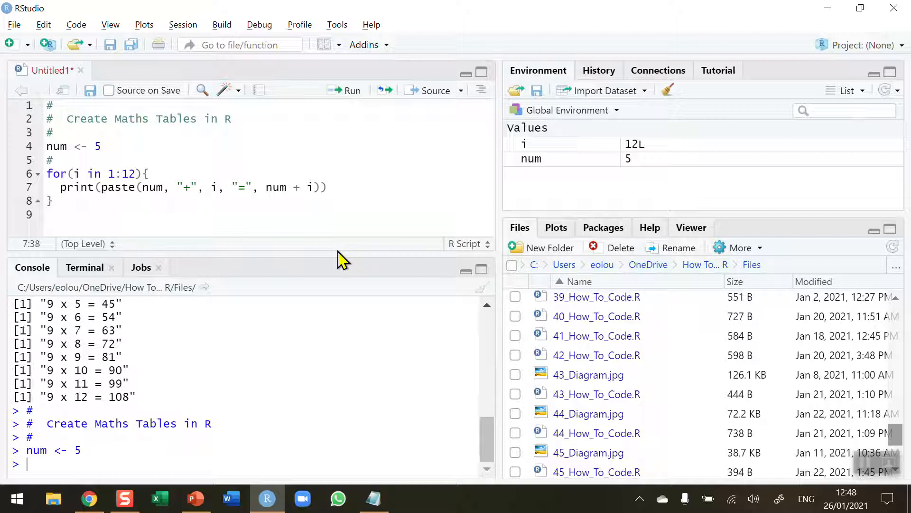
left_click(55, 200)
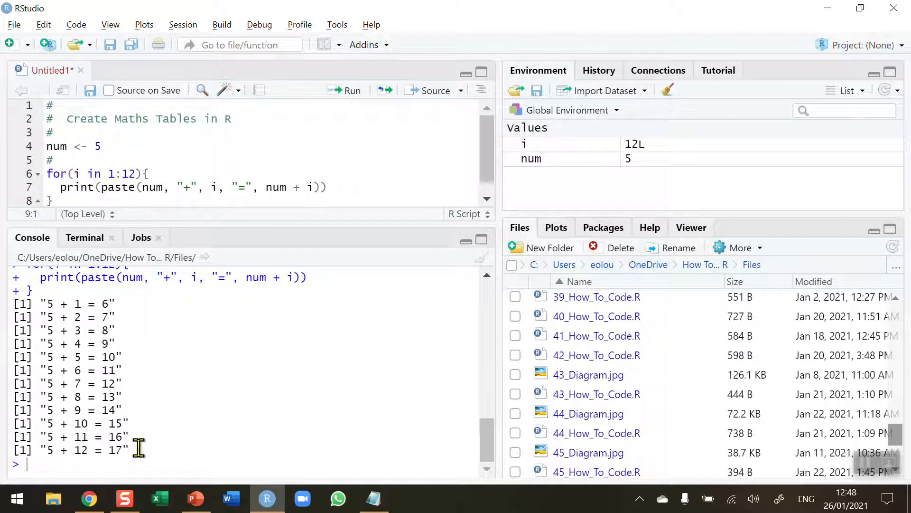
mouse_move(211, 222)
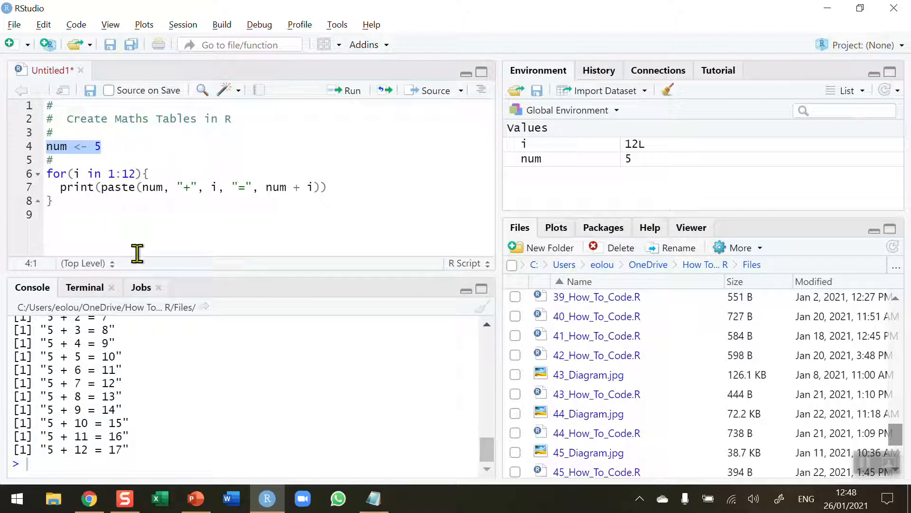
mouse_move(120, 172)
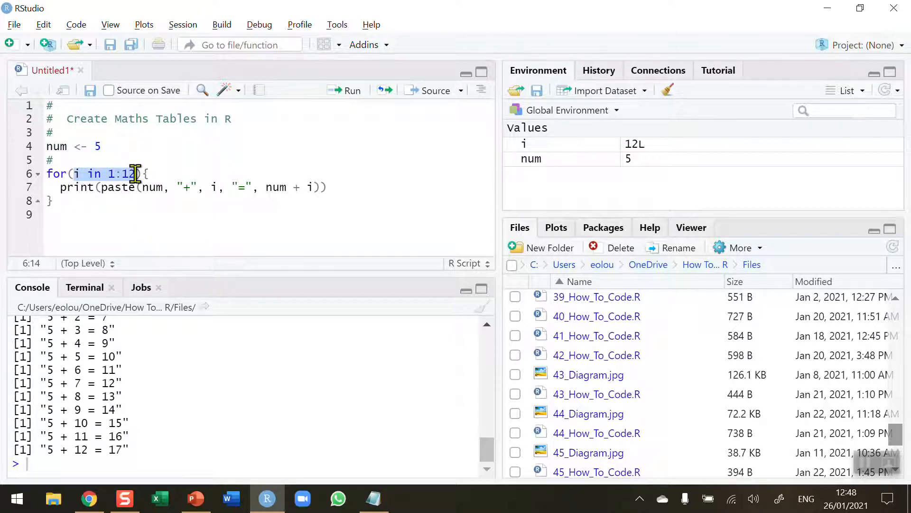
mouse_move(180, 271)
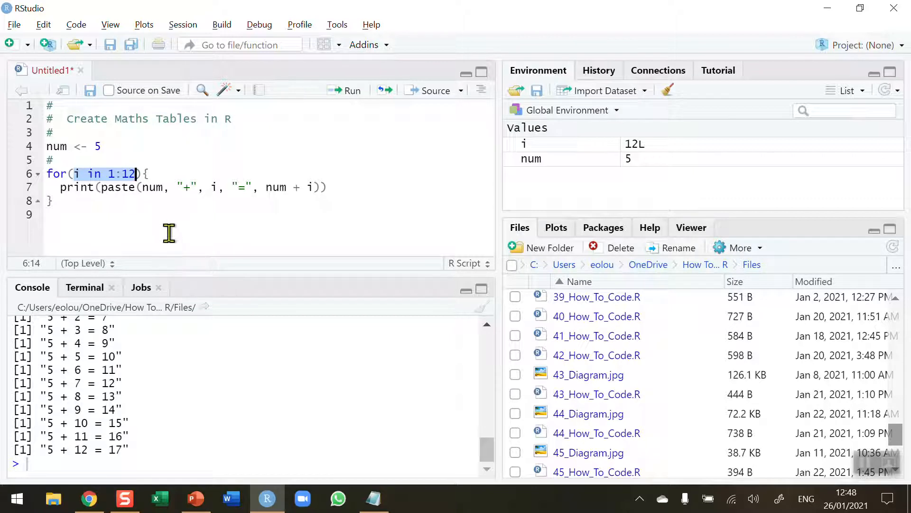
mouse_move(124, 187)
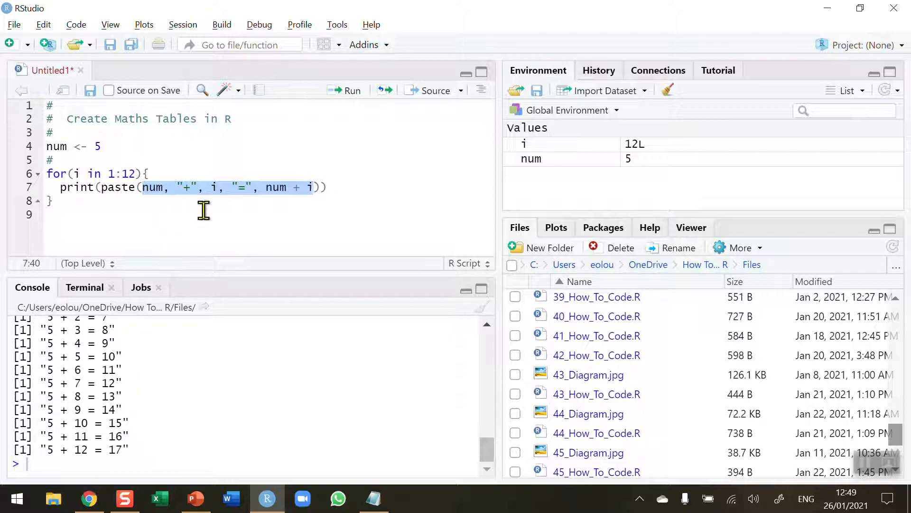
mouse_move(199, 219)
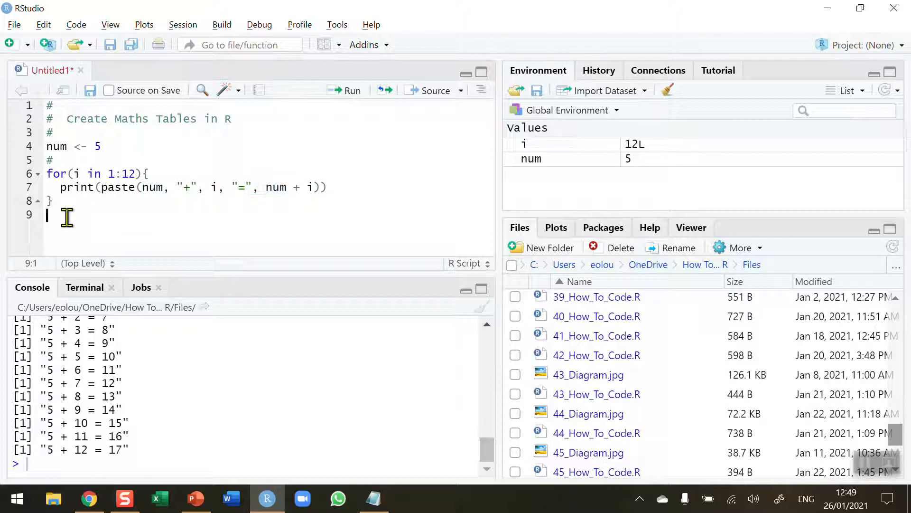
mouse_move(102, 240)
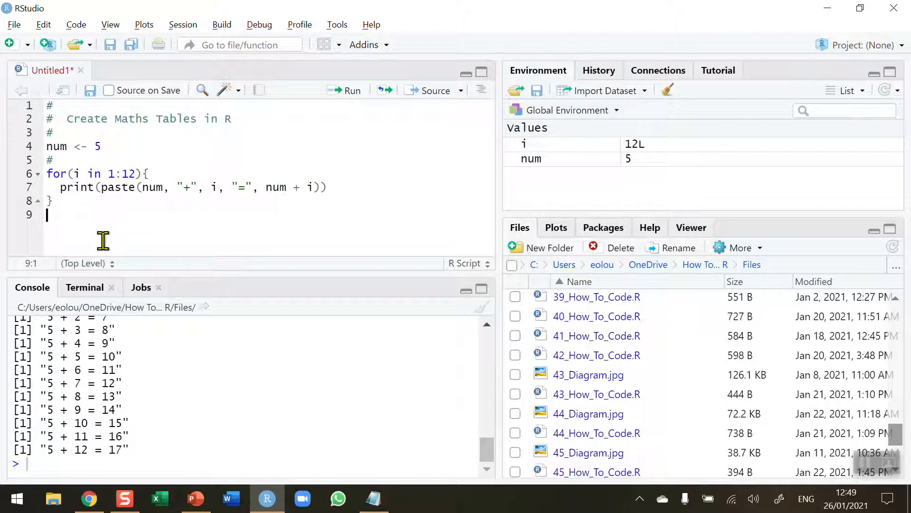